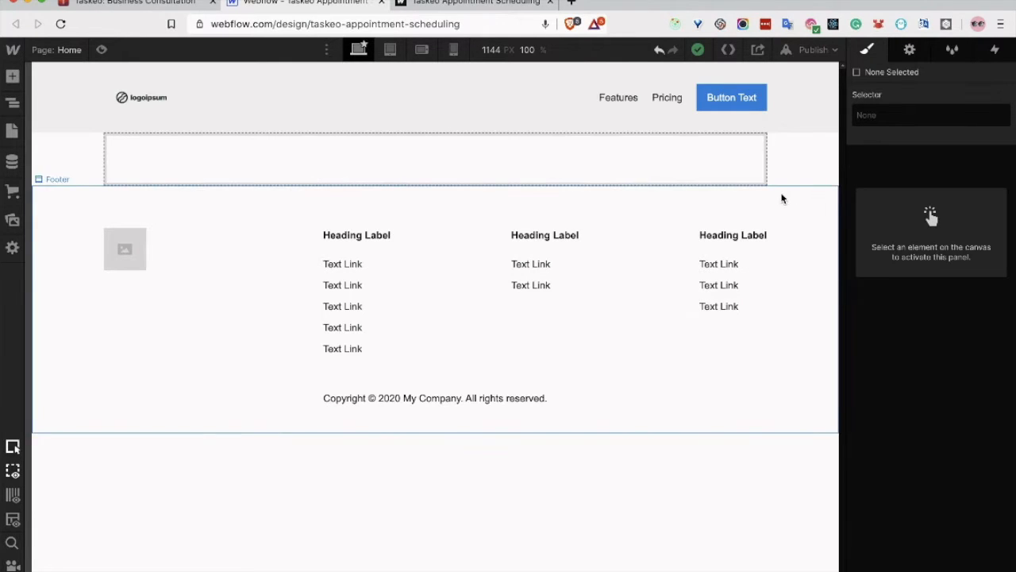
Switch to Taskeo and open the Business Consultation appointment form from the Appointment forms list
{"action": "left_click", "coordinate": [343, 327]}
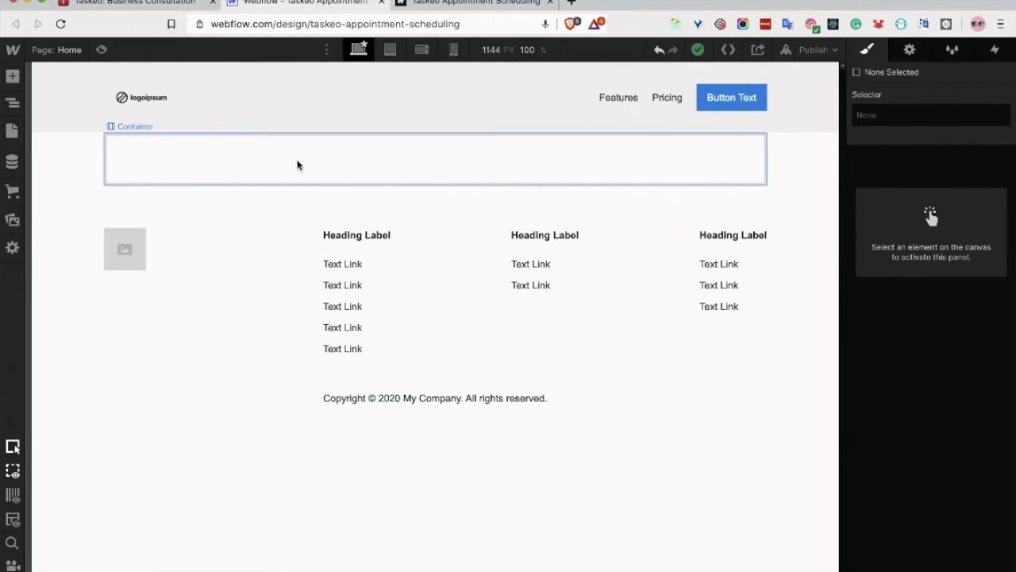
{"action": "mouse_move", "coordinate": [543, 154]}
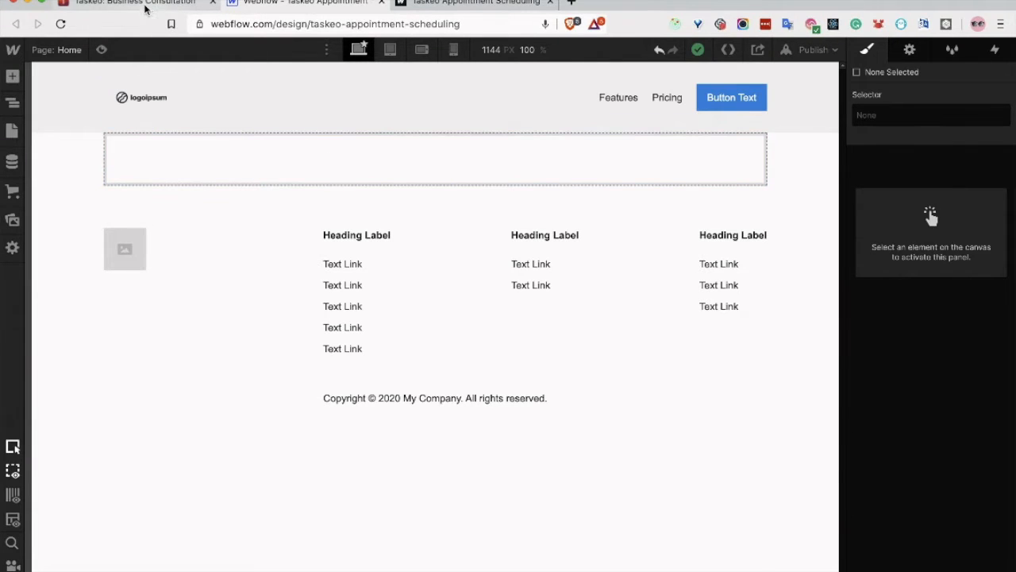
{"action": "left_click", "coordinate": [127, 3]}
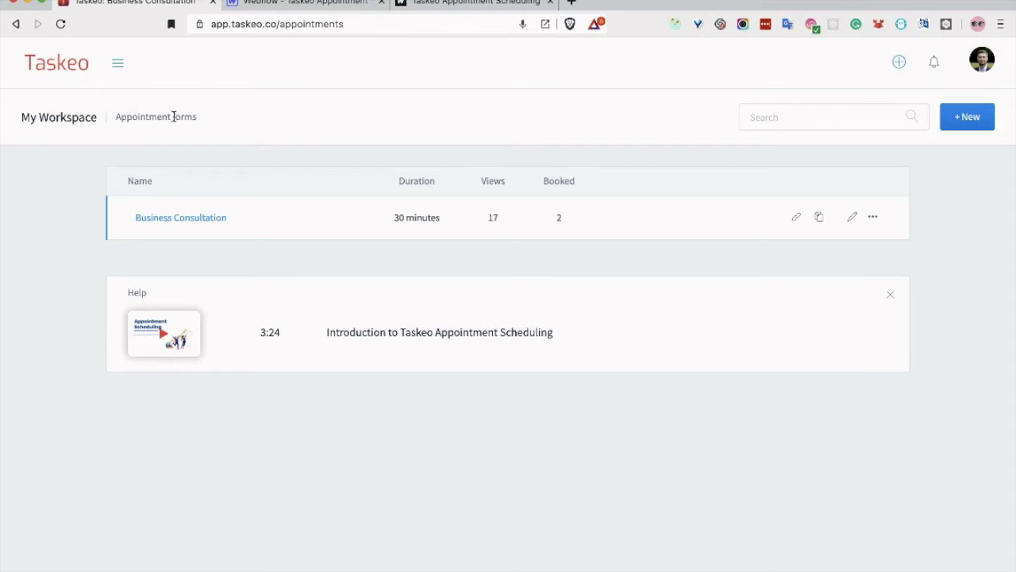
{"action": "mouse_move", "coordinate": [224, 248]}
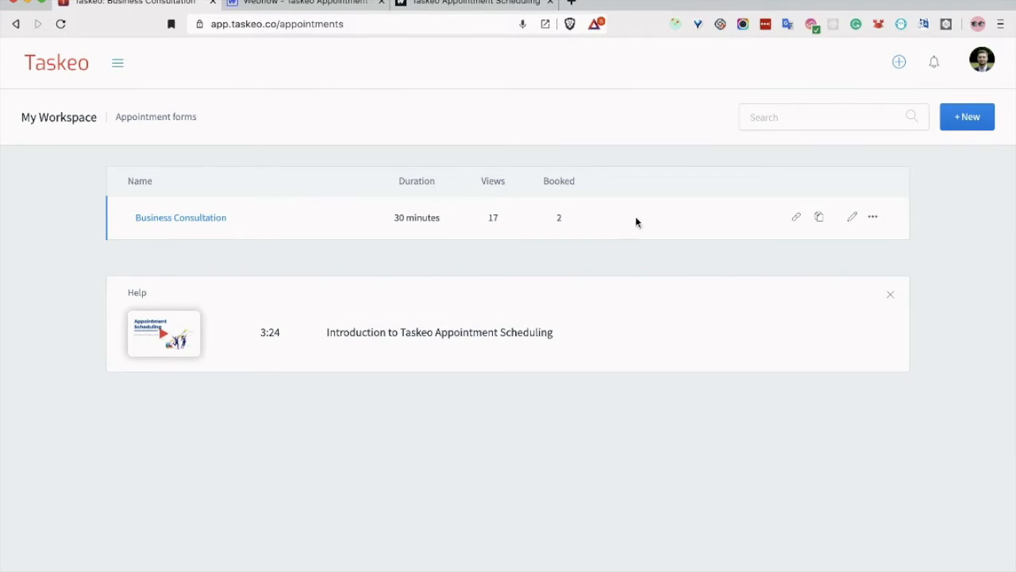
{"action": "left_click", "coordinate": [181, 216]}
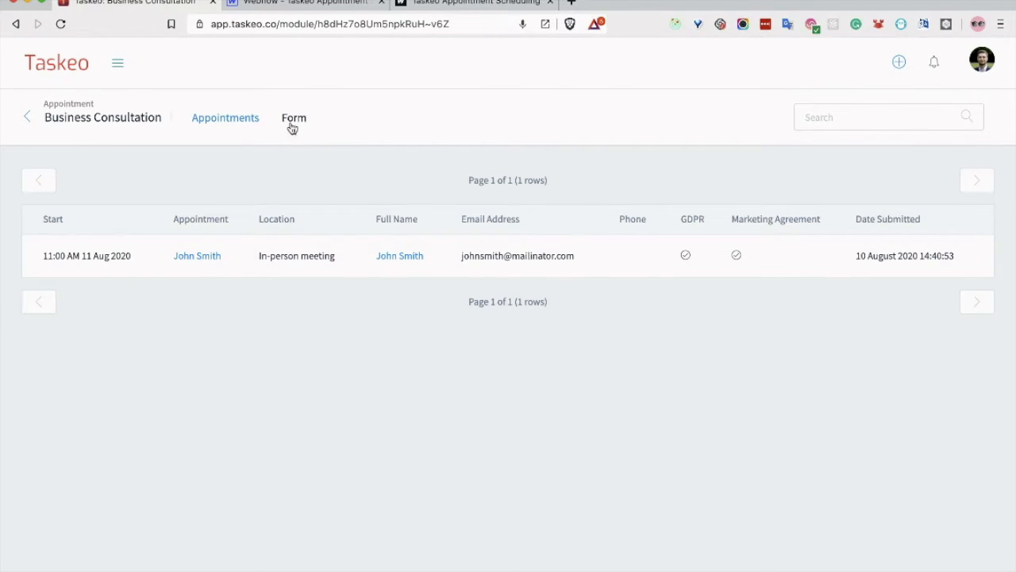
Open the Business Consultation form editor and review its settings down to the Other section
{"action": "left_click", "coordinate": [294, 117]}
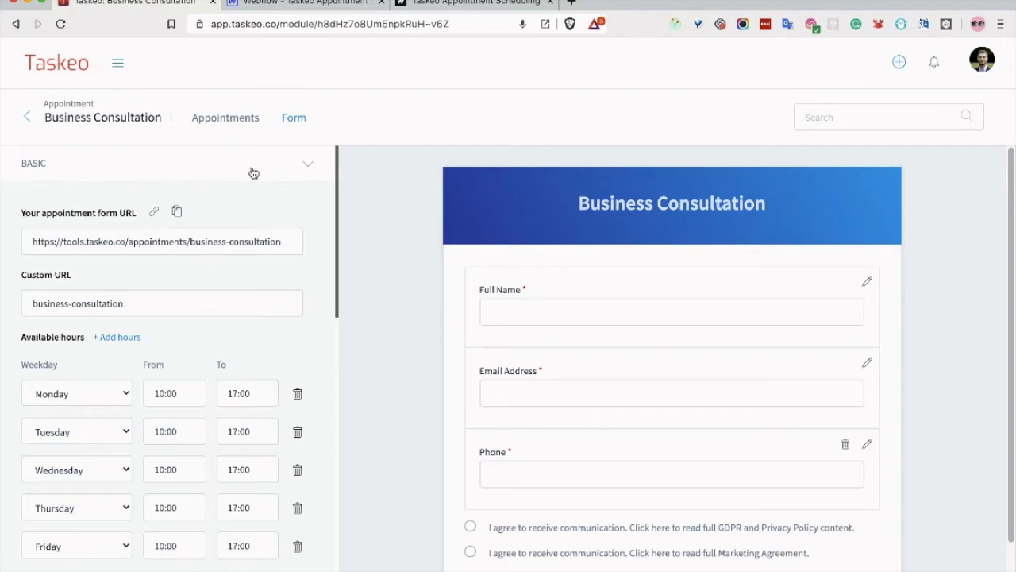
{"action": "mouse_move", "coordinate": [150, 470]}
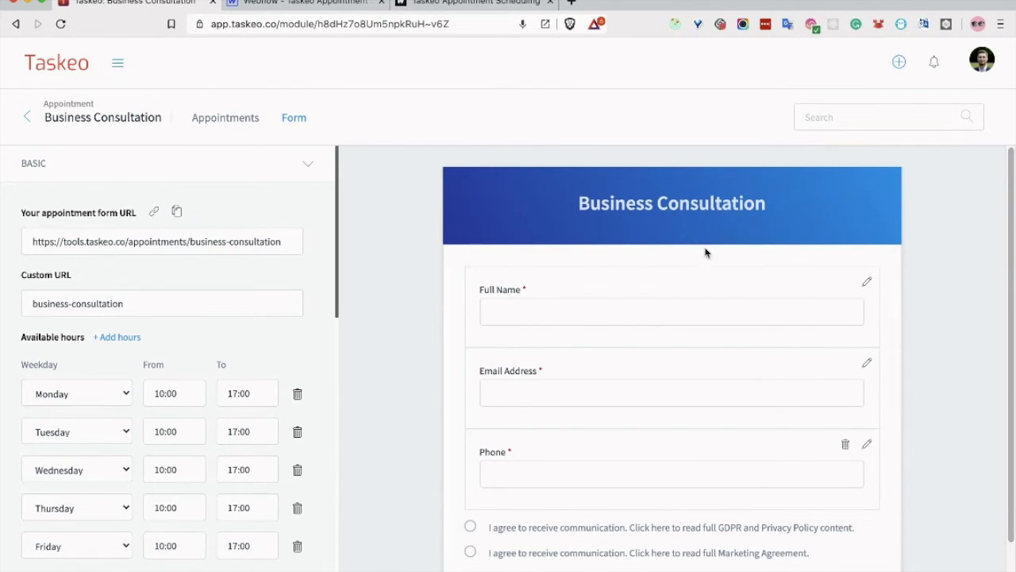
{"action": "mouse_move", "coordinate": [470, 222]}
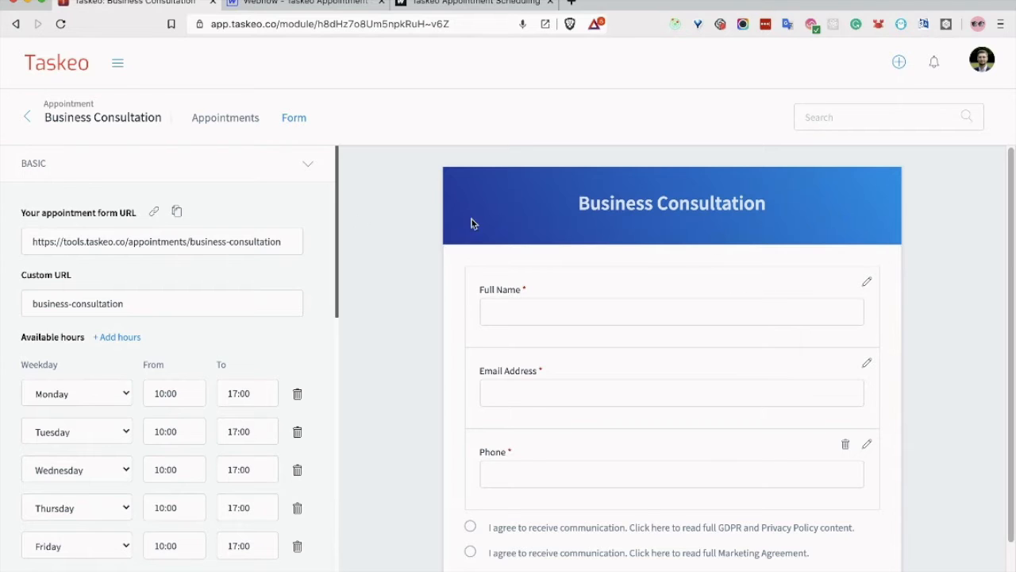
{"action": "mouse_move", "coordinate": [221, 324]}
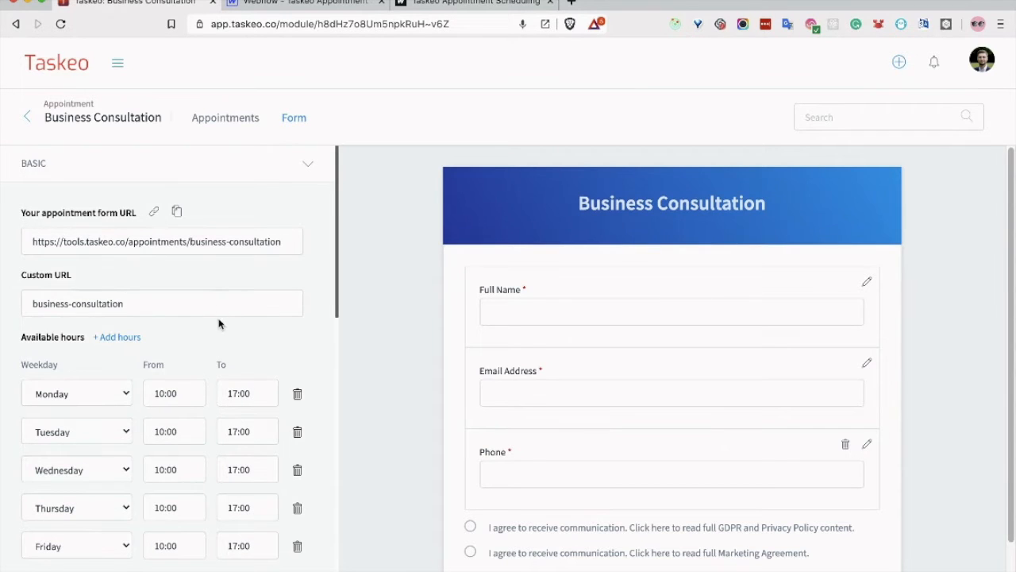
{"action": "scroll", "scroll_direction": "down", "scroll_amount": 3}
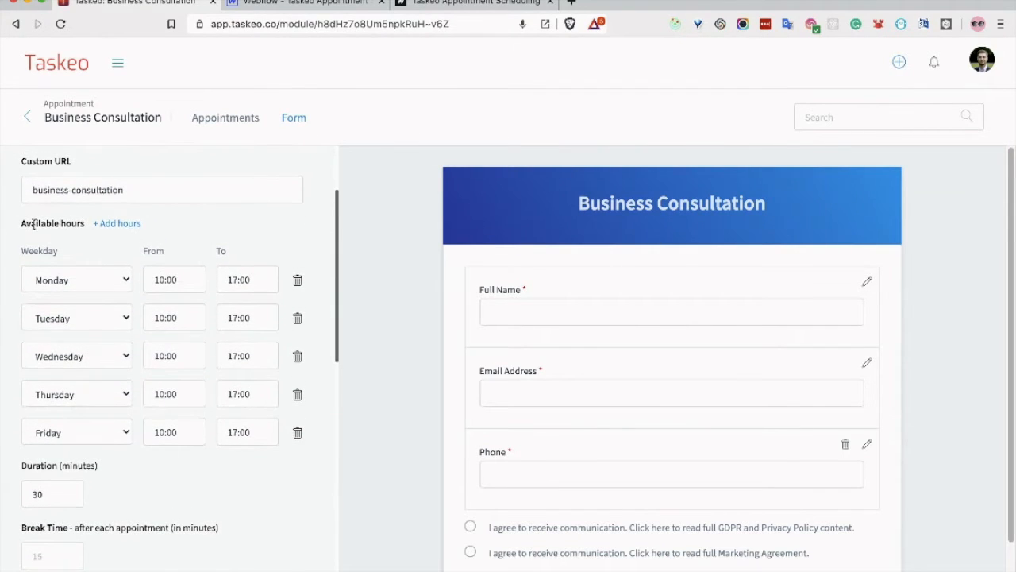
{"action": "scroll", "scroll_direction": "down", "scroll_amount": 3}
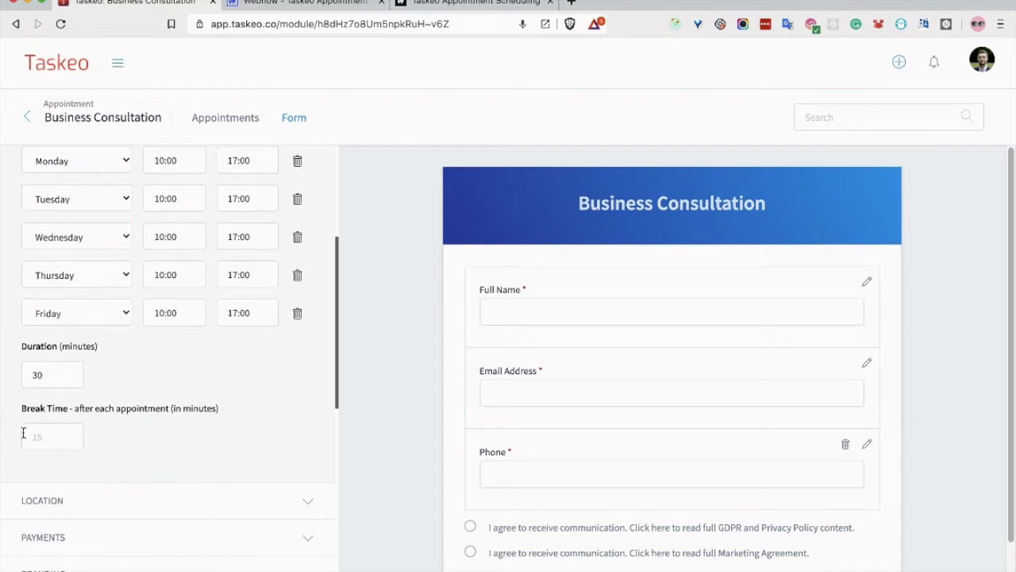
{"action": "scroll", "scroll_direction": "down", "scroll_amount": 3}
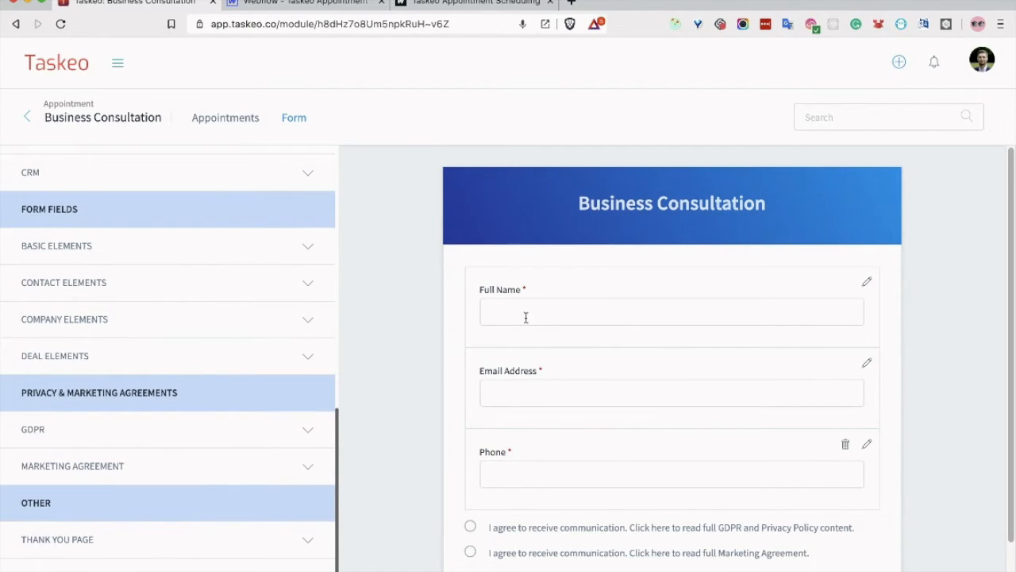
{"action": "mouse_move", "coordinate": [228, 289]}
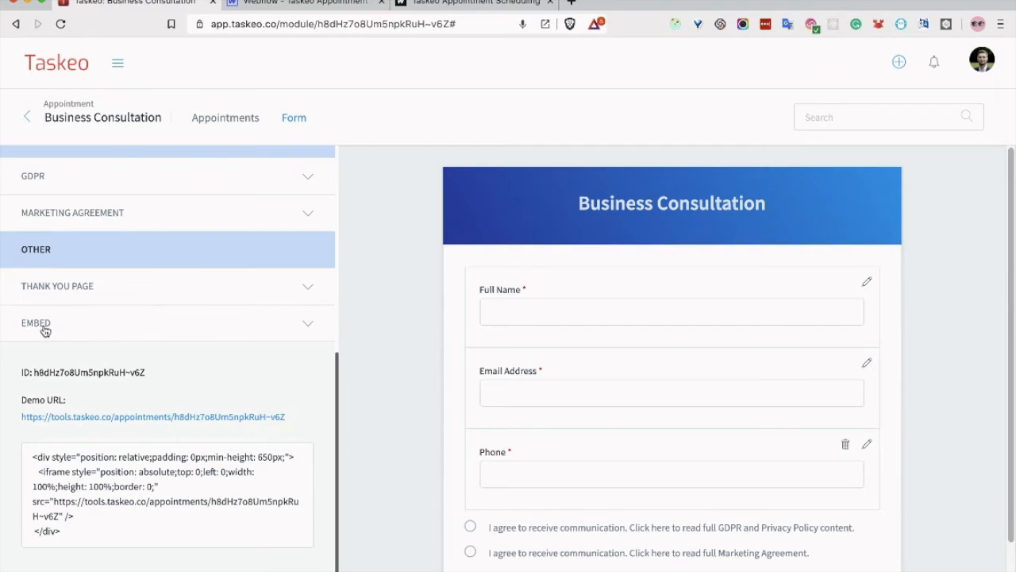
Select the Business Consultation iframe embed code and copy it
{"action": "triple_click", "coordinate": [165, 494]}
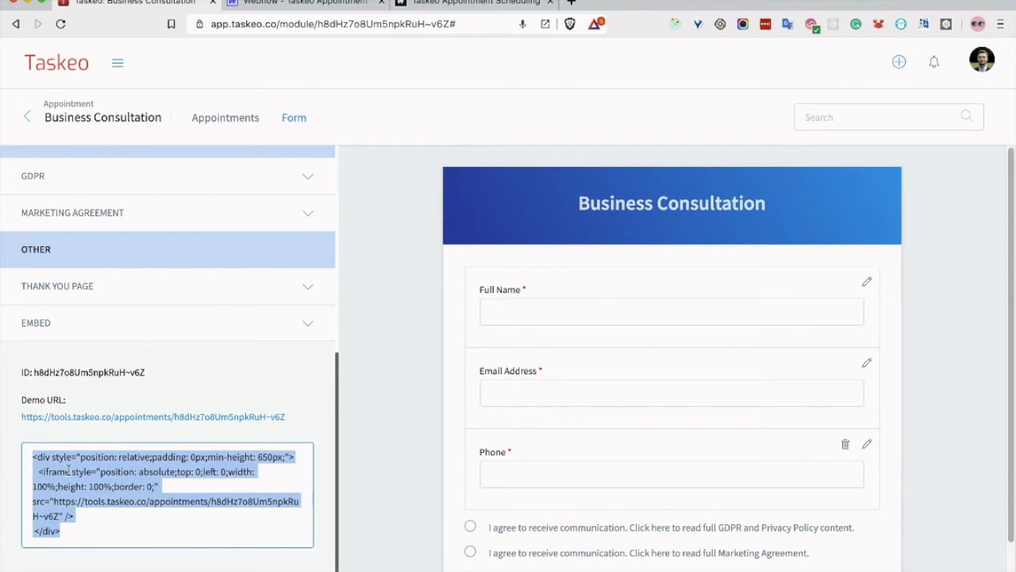
{"action": "right_click", "coordinate": [166, 476]}
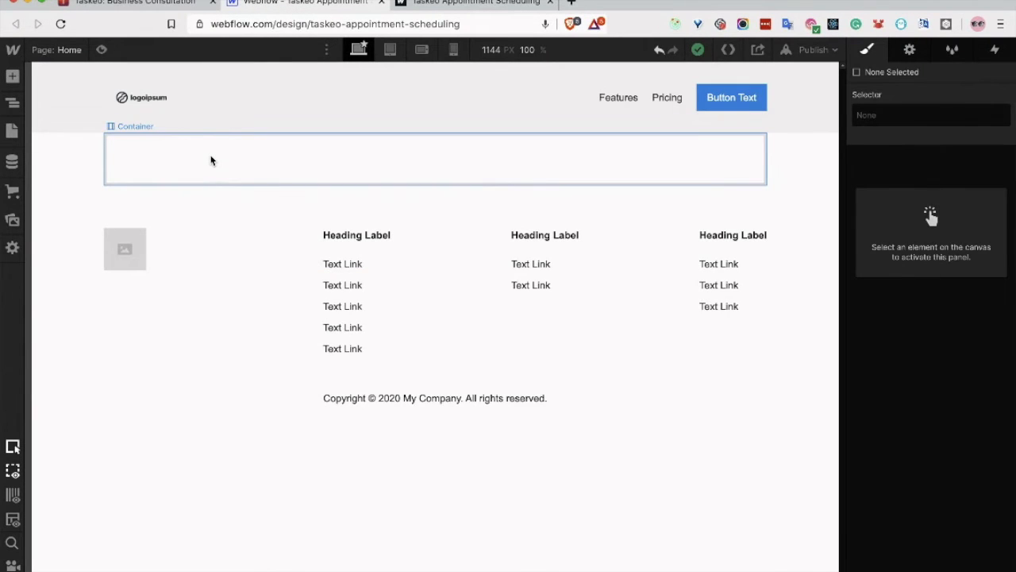
Show Webflow's Add elements panel and locate Embed under Components
{"action": "left_click", "coordinate": [12, 77]}
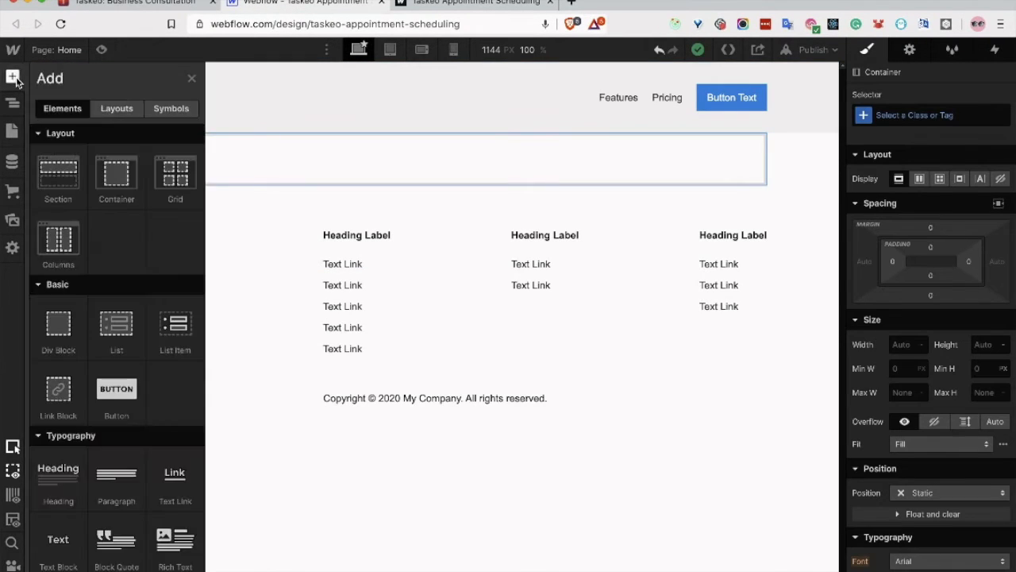
{"action": "scroll", "scroll_direction": "down", "scroll_amount": 3}
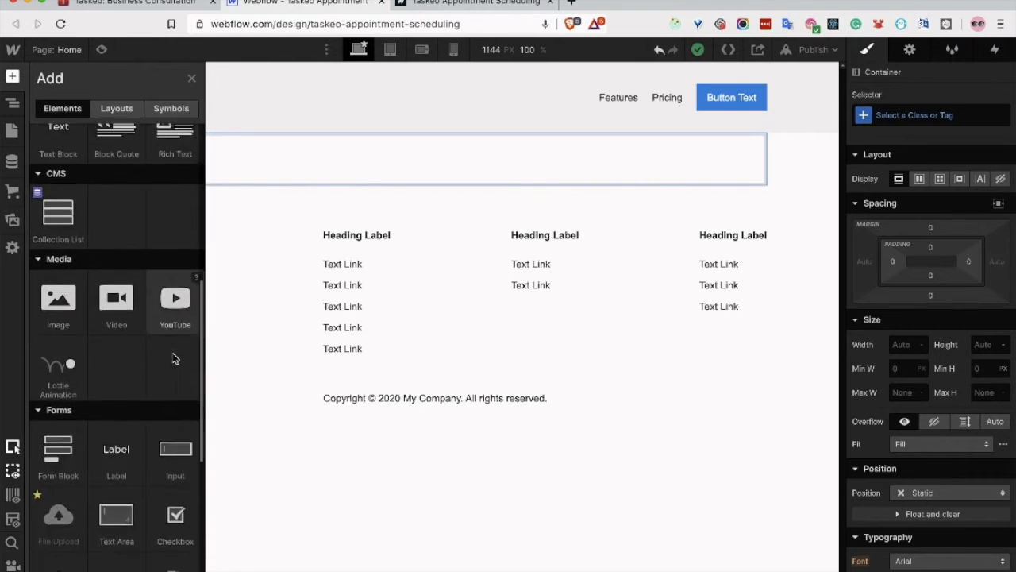
{"action": "scroll", "scroll_direction": "down", "scroll_amount": 3}
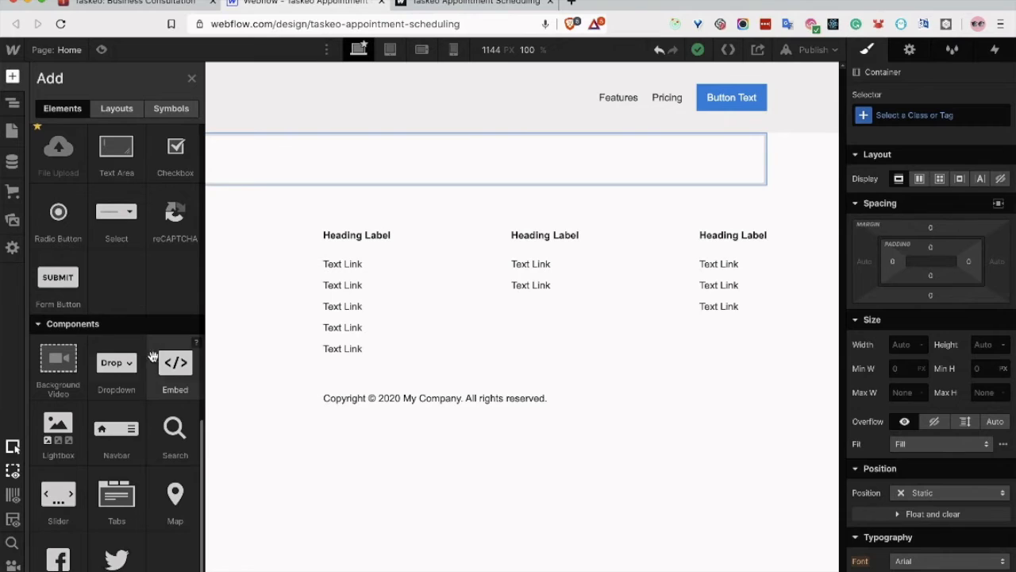
{"action": "mouse_move", "coordinate": [175, 362]}
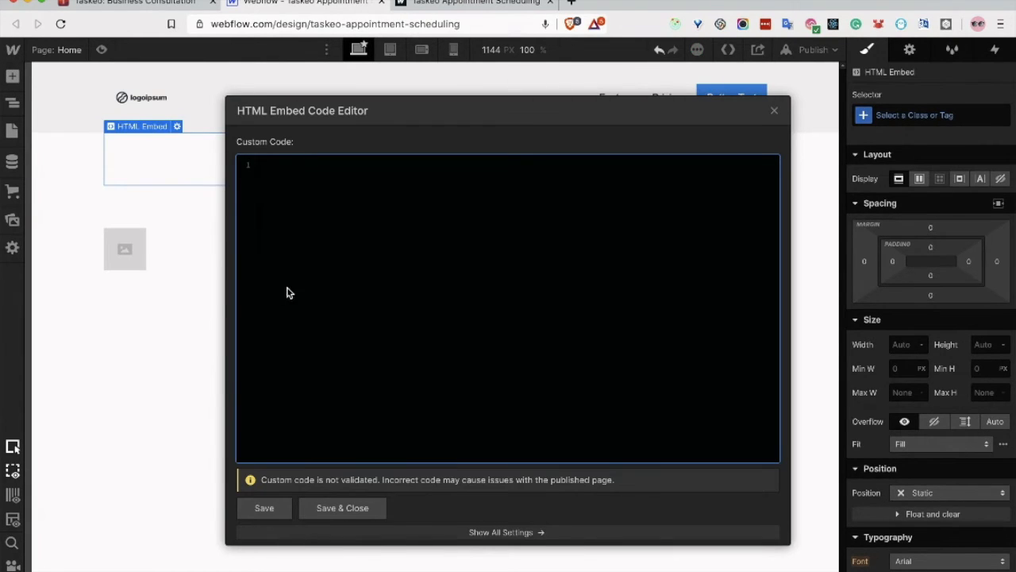
Paste the Taskeo booking form embed code into the HTML Embed and save it
{"action": "right_click", "coordinate": [289, 292]}
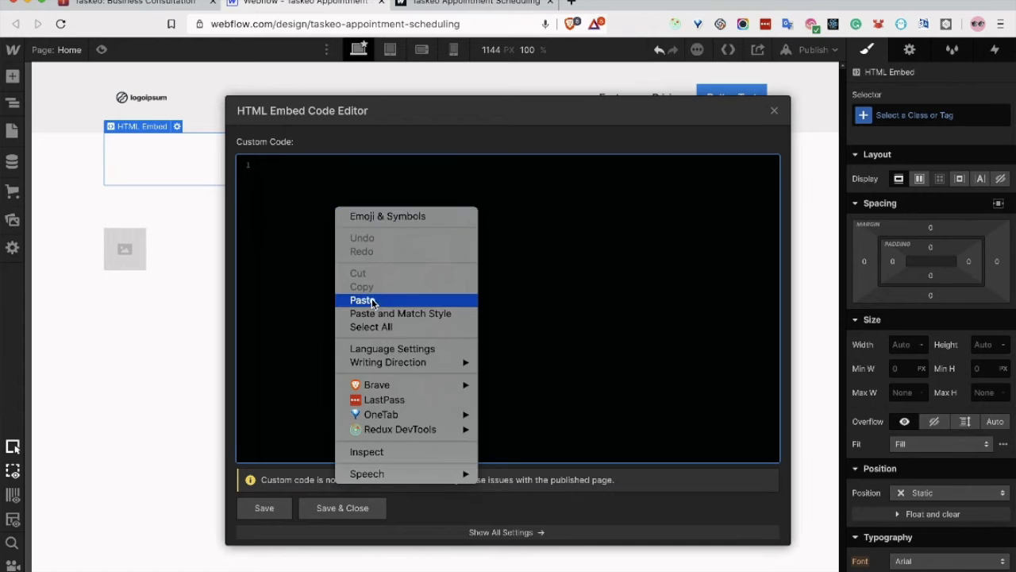
{"action": "left_click", "coordinate": [362, 300]}
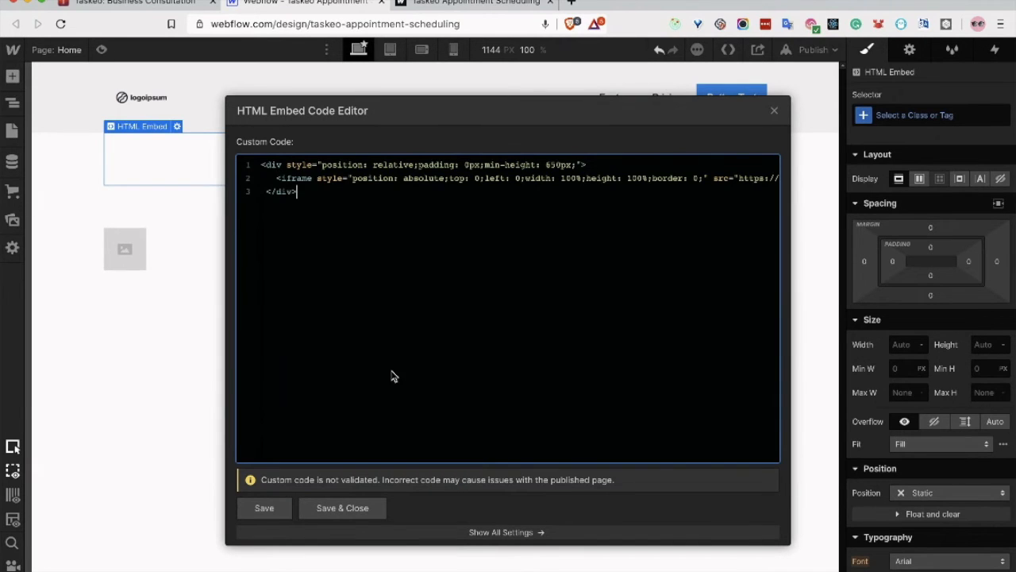
{"action": "left_click", "coordinate": [343, 508]}
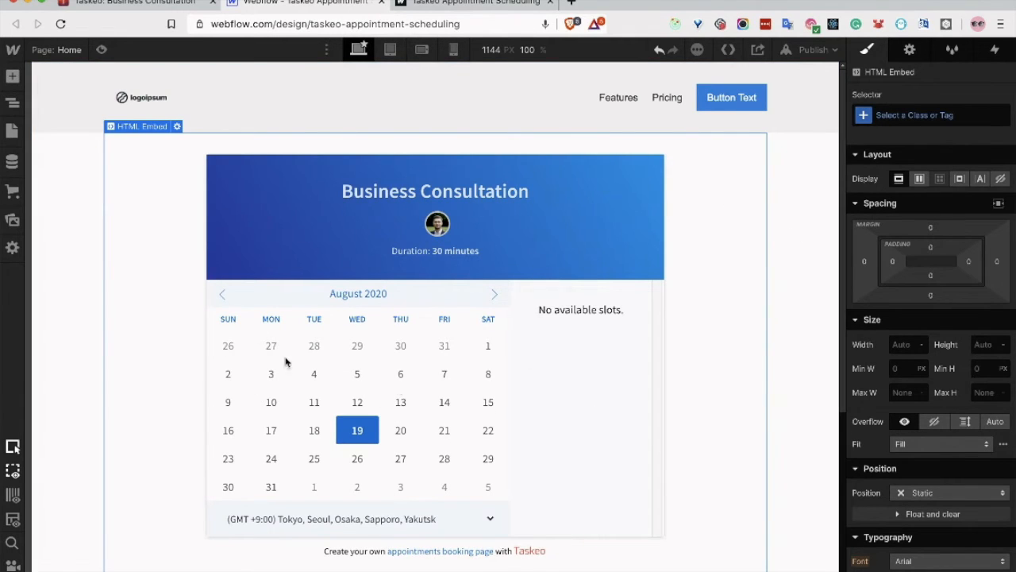
{"action": "mouse_move", "coordinate": [640, 268]}
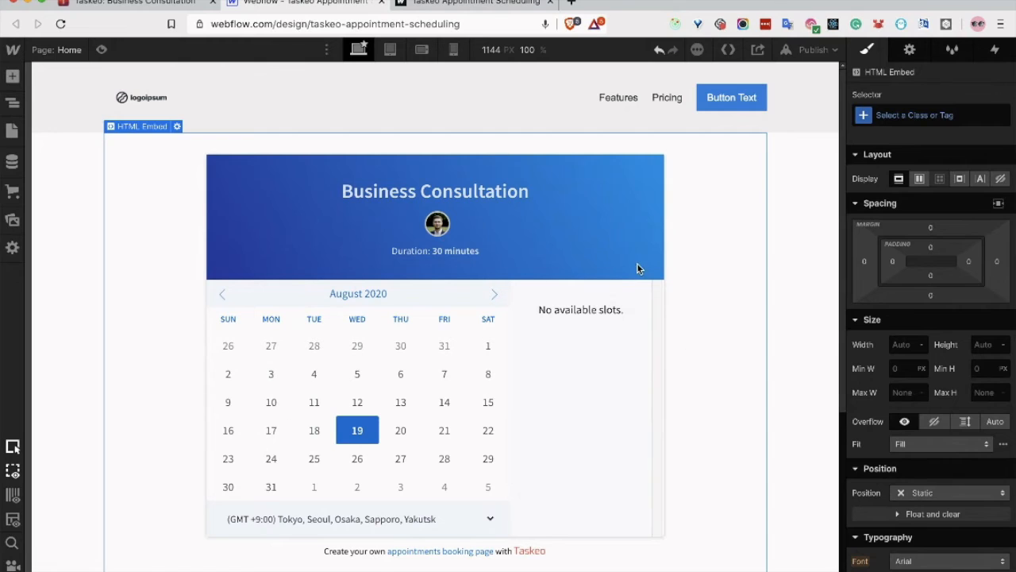
Publish the Webflow site to the selected webflow.io domain
{"action": "left_click", "coordinate": [809, 49]}
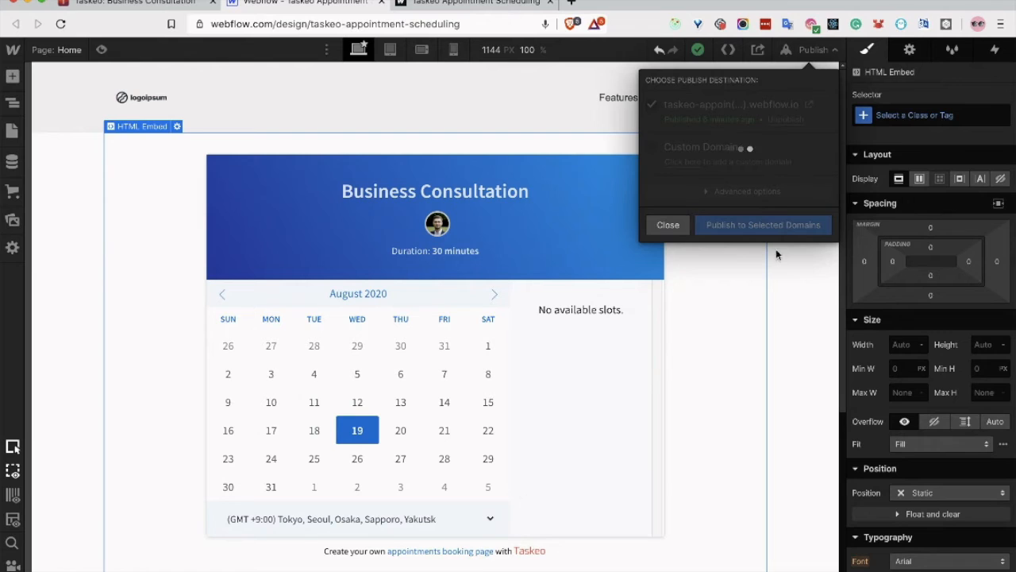
{"action": "left_click", "coordinate": [762, 226]}
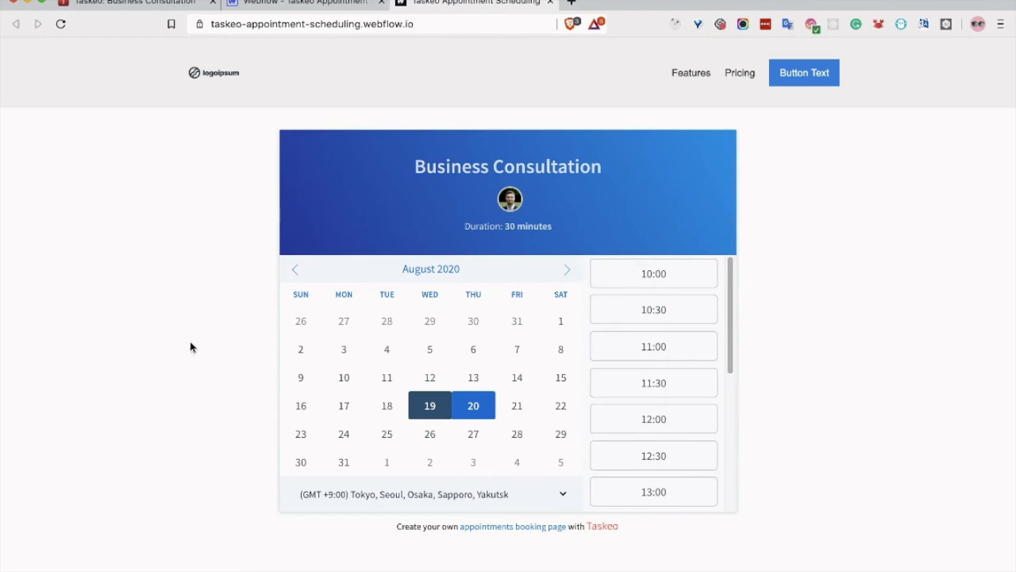
{"action": "mouse_move", "coordinate": [788, 253]}
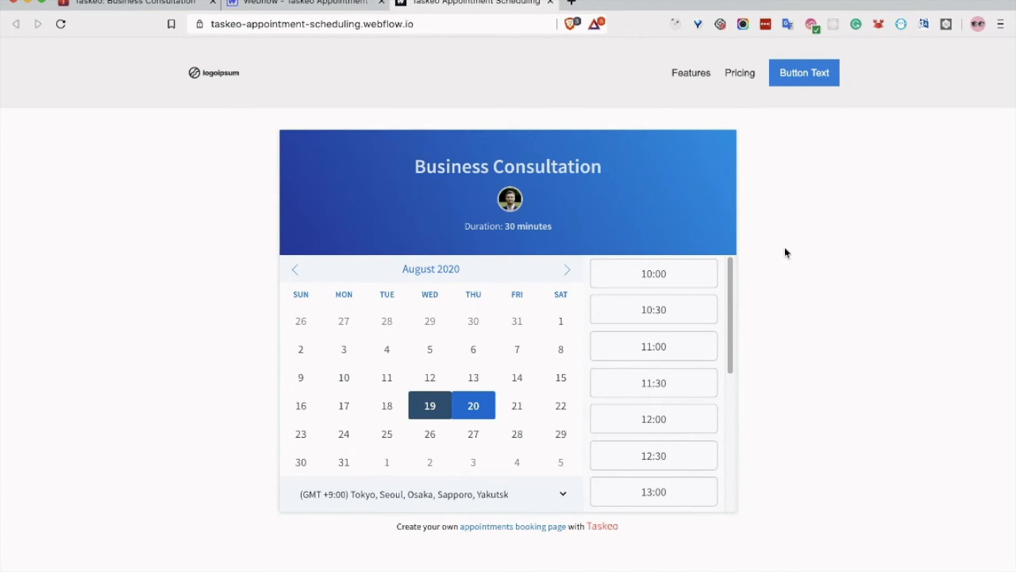
{"action": "mouse_move", "coordinate": [532, 216]}
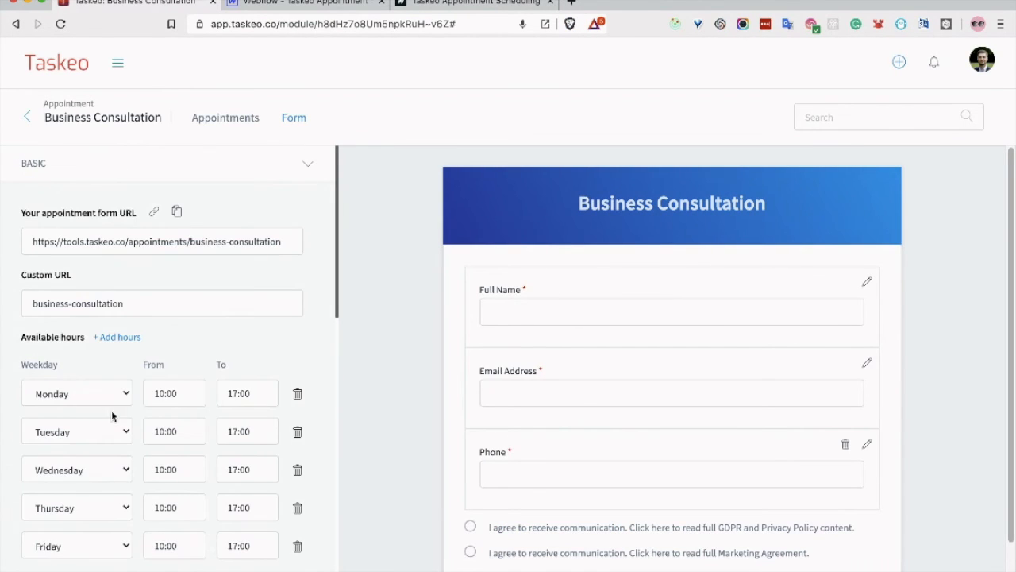
Under Branding, set the header background to red with blue as the second gradient colour
{"action": "scroll", "scroll_direction": "down", "scroll_amount": 3}
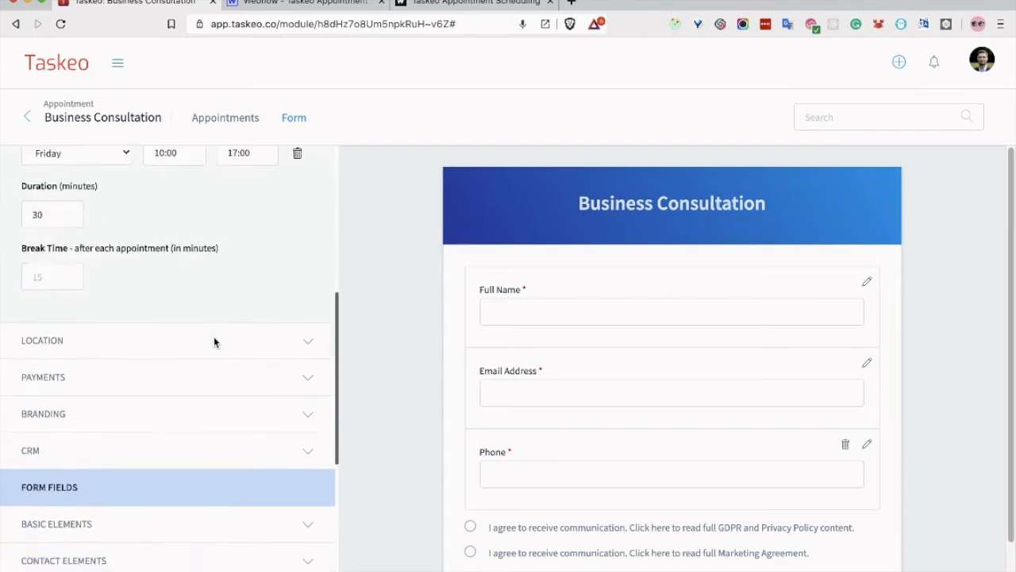
{"action": "scroll", "scroll_direction": "down", "scroll_amount": 3}
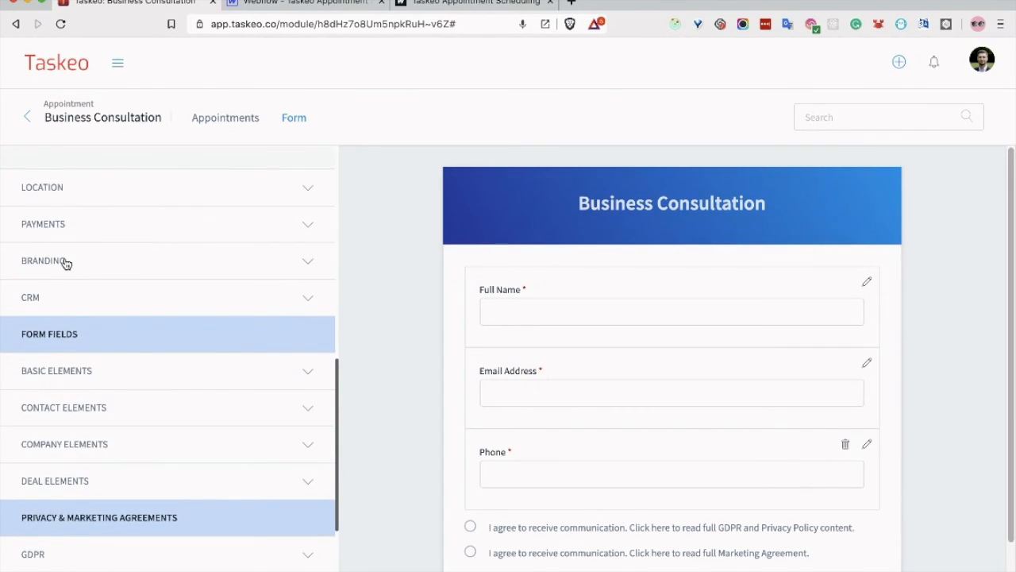
{"action": "left_click", "coordinate": [42, 261]}
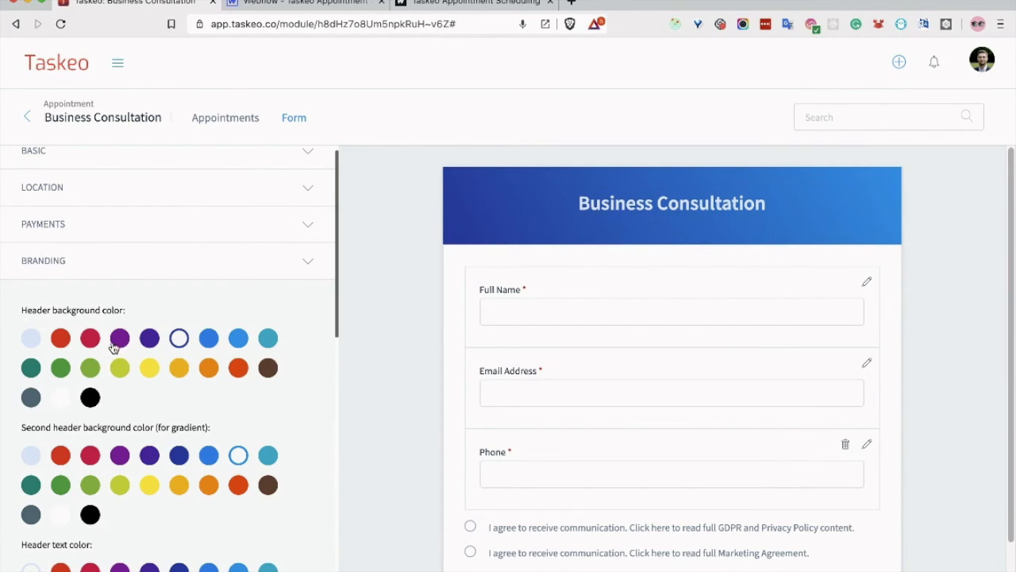
{"action": "left_click", "coordinate": [61, 337]}
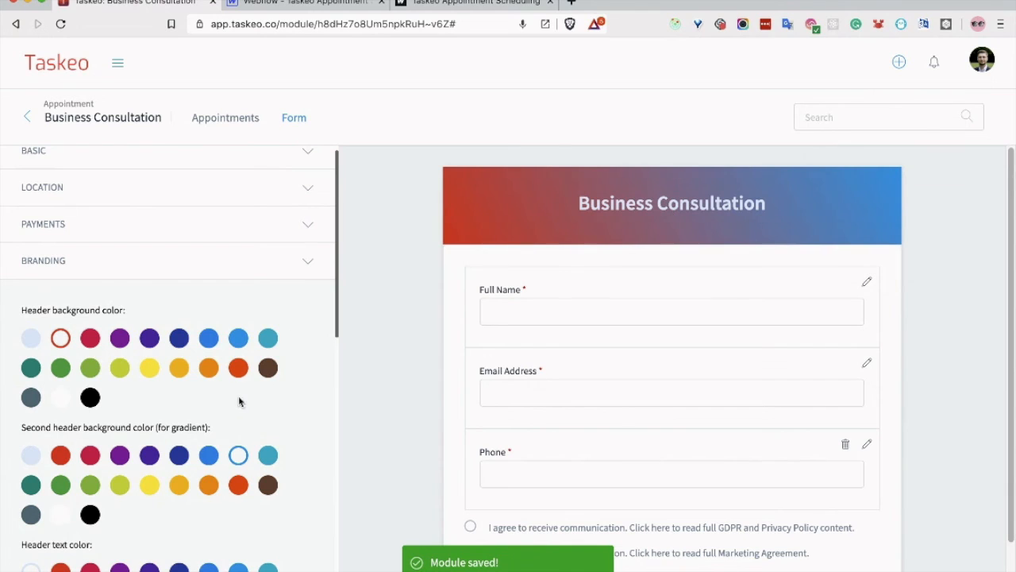
{"action": "scroll", "scroll_direction": "down", "scroll_amount": 3}
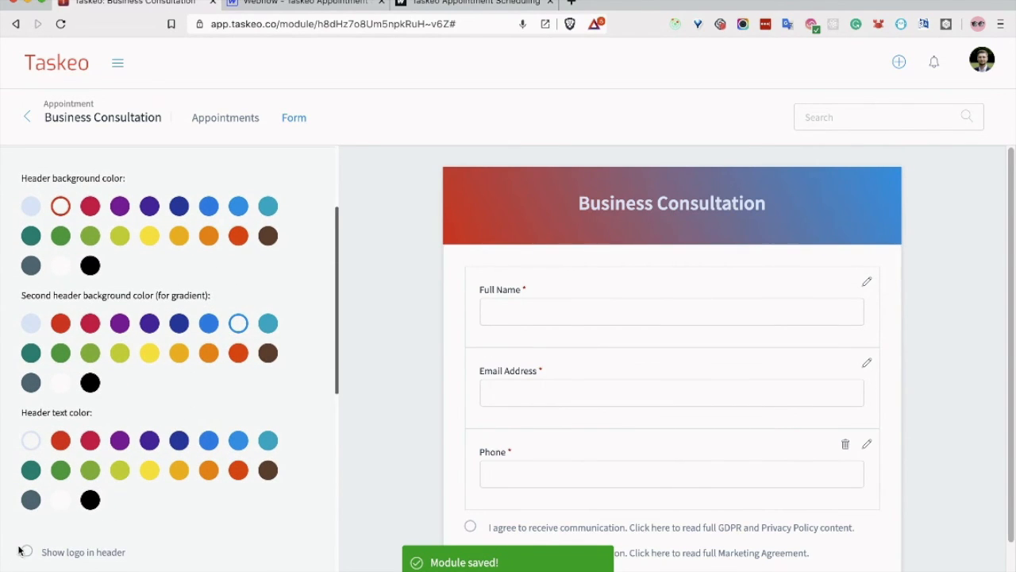
{"action": "scroll", "scroll_direction": "down", "scroll_amount": 3}
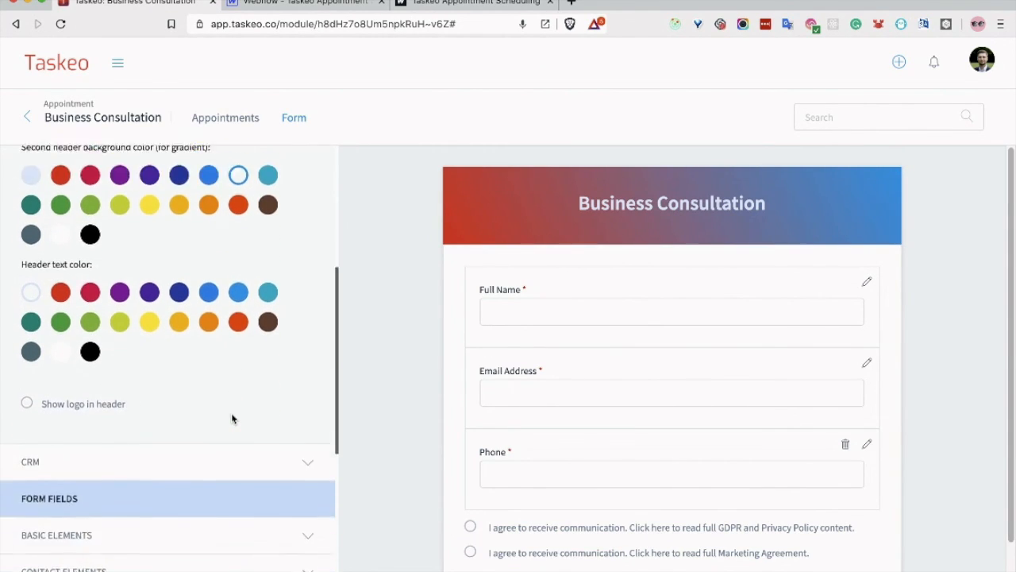
{"action": "scroll", "scroll_direction": "down", "scroll_amount": 3}
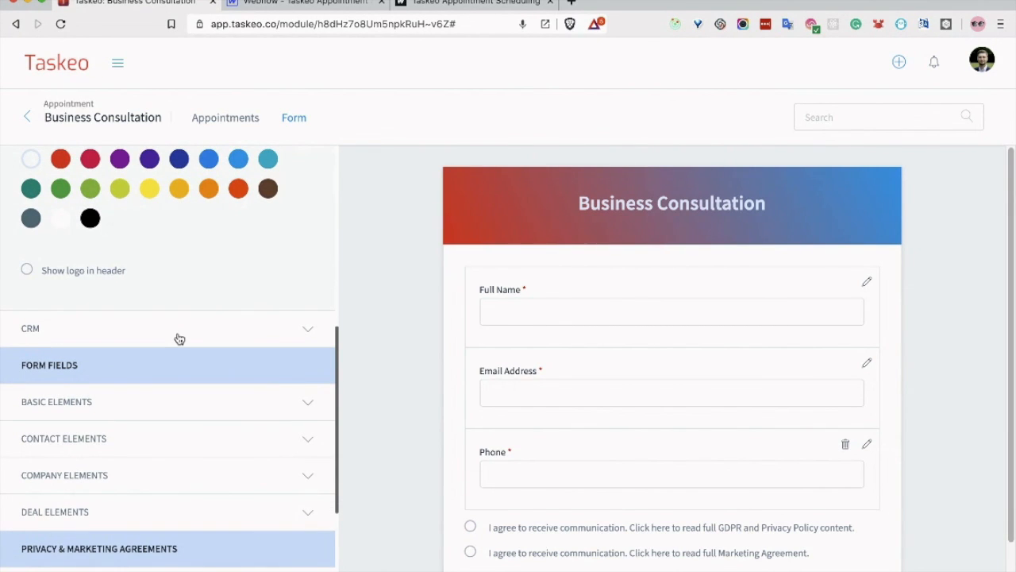
{"action": "mouse_move", "coordinate": [175, 337]}
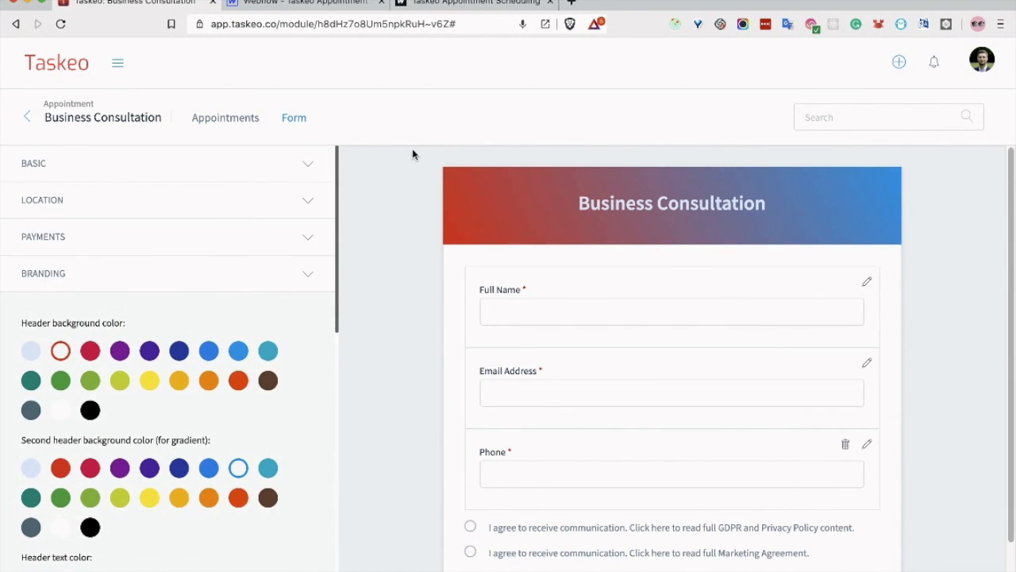
{"action": "mouse_move", "coordinate": [425, 124]}
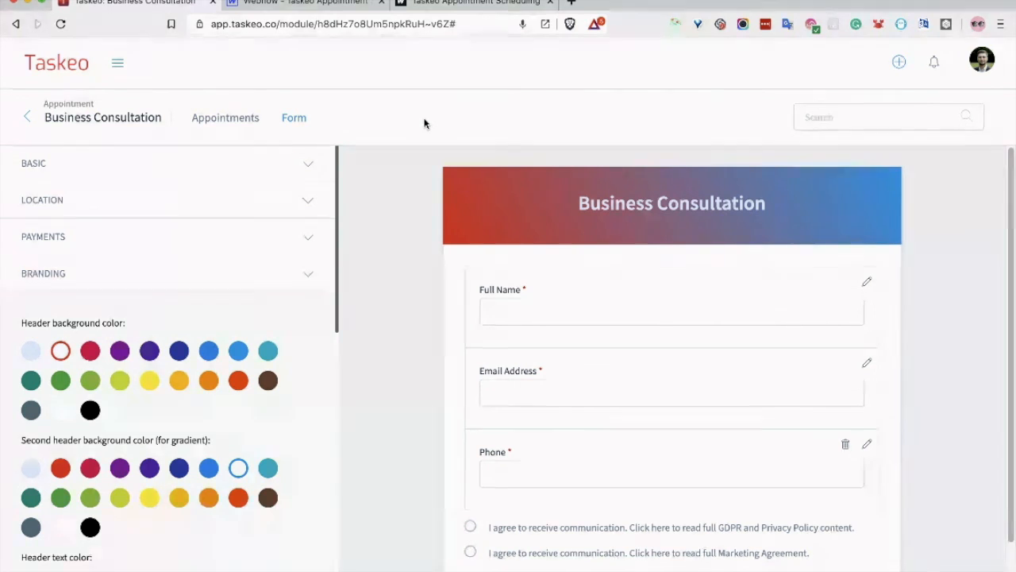